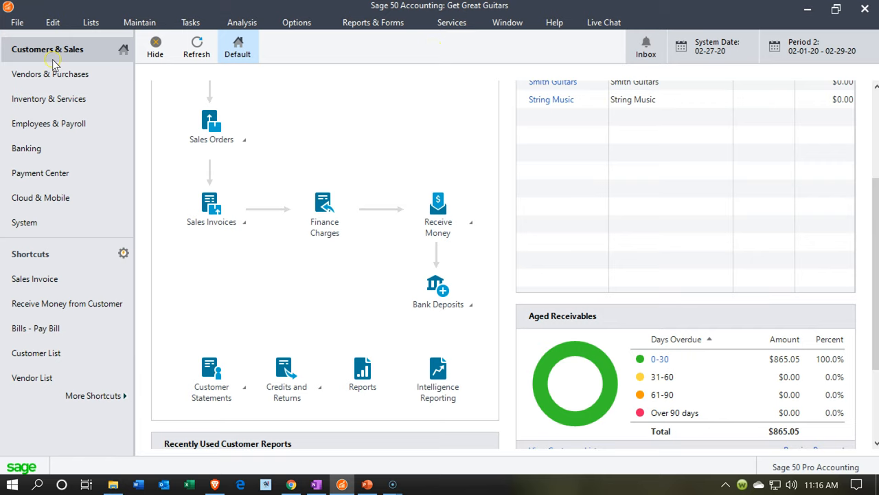
mouse_move(324, 208)
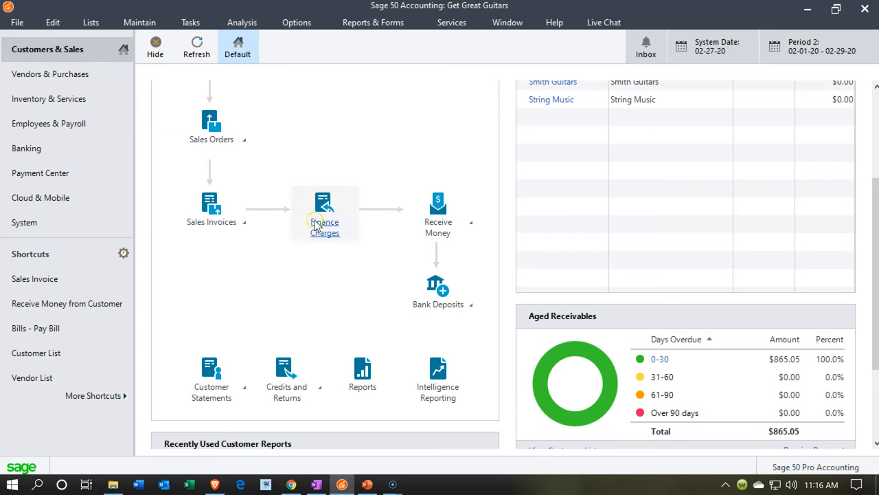
mouse_move(294, 288)
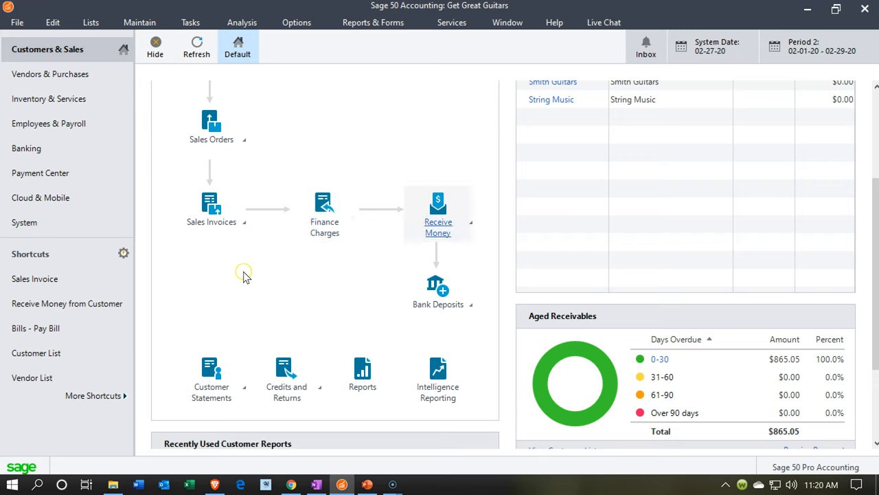
mouse_move(234, 245)
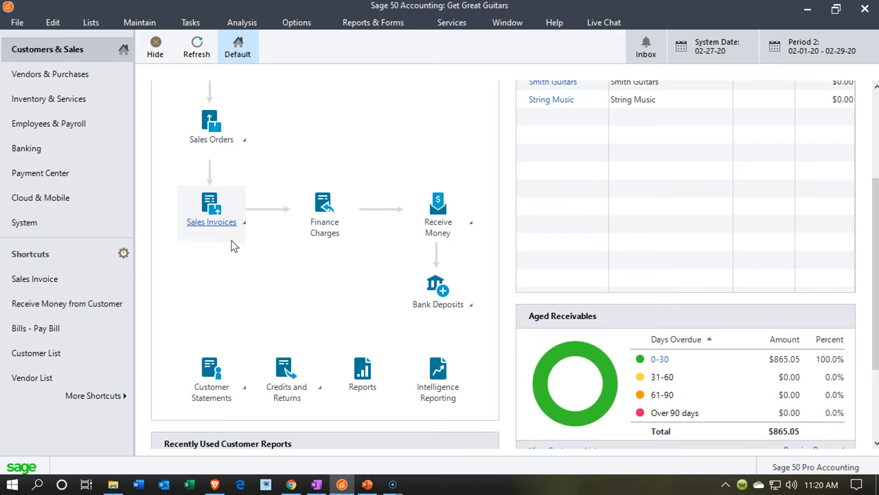
mouse_move(393, 223)
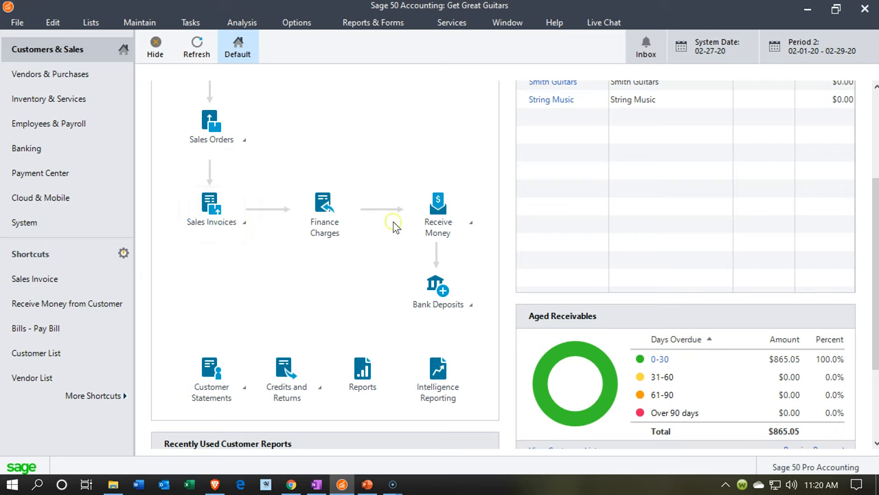
mouse_move(324, 226)
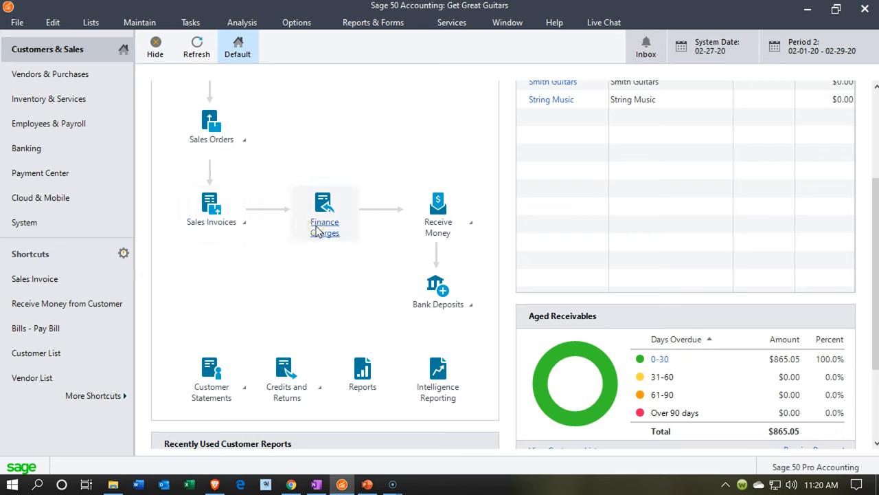
mouse_move(467, 228)
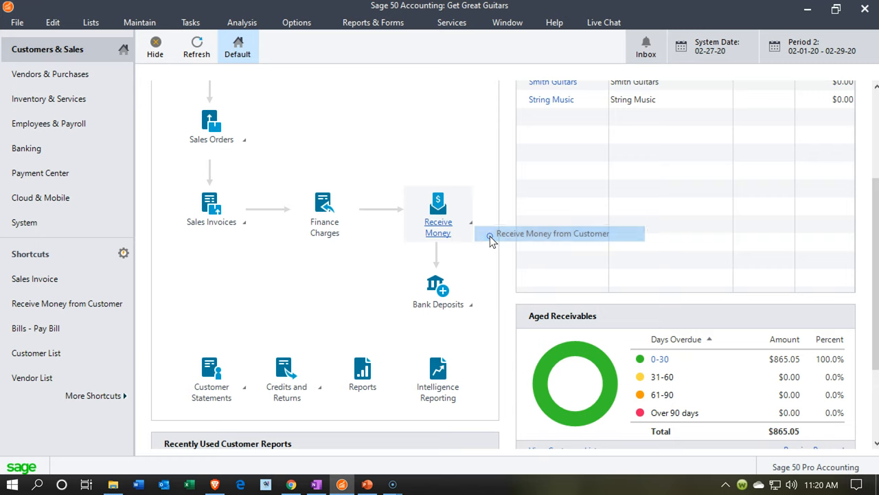
Start a Receive Money from Customer receipt with deposit ticket 5484 for Anderson Guitars.
left_click(437, 206)
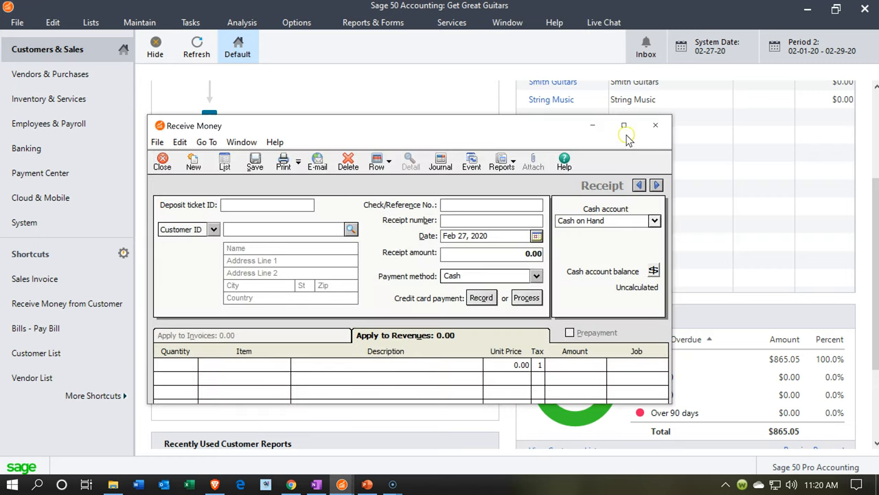
left_click(624, 125)
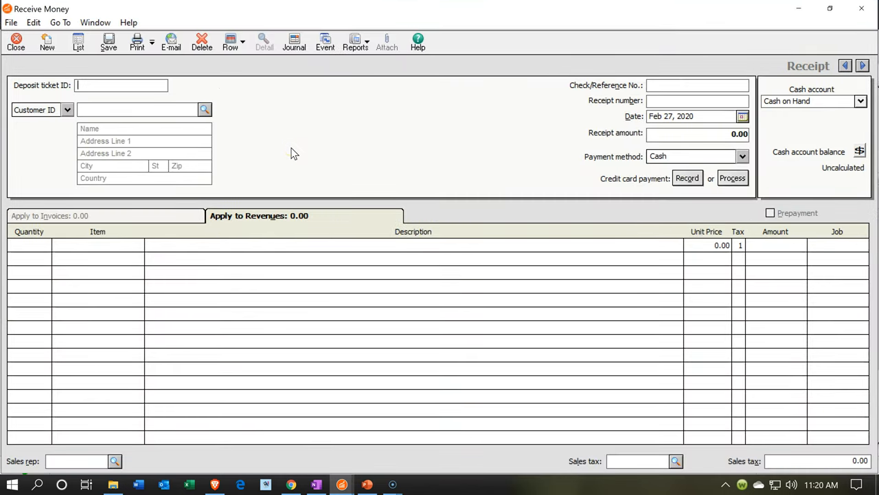
type("5484")
left_click(137, 110)
type("a")
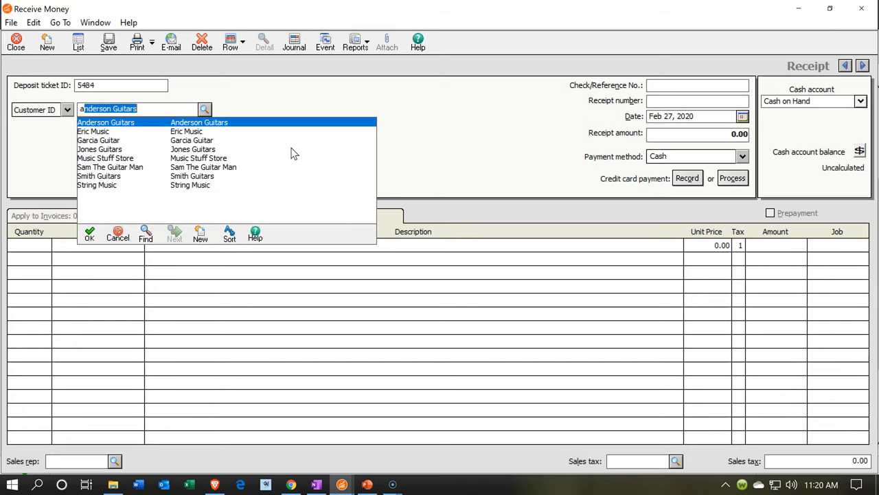
left_click(105, 121)
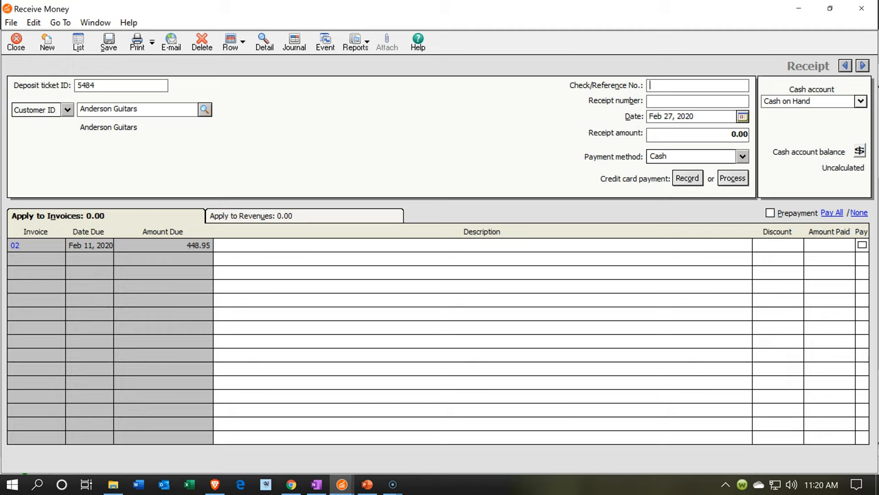
Enter reference 451, receipt 5451 and the receipt date in February 2020.
type("451")
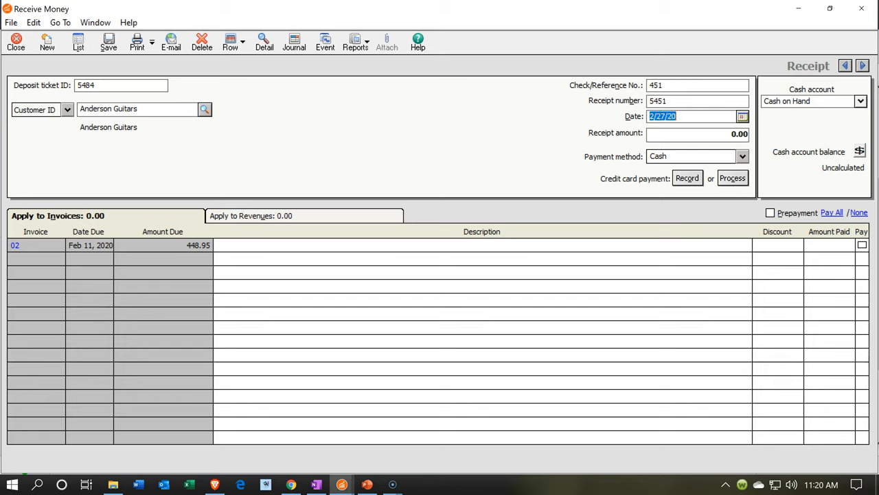
type("2/23/20")
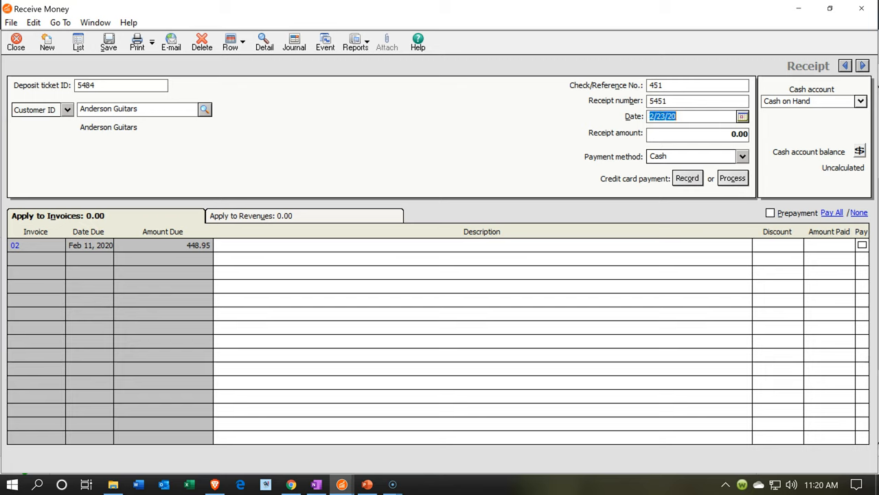
type("2/16/20")
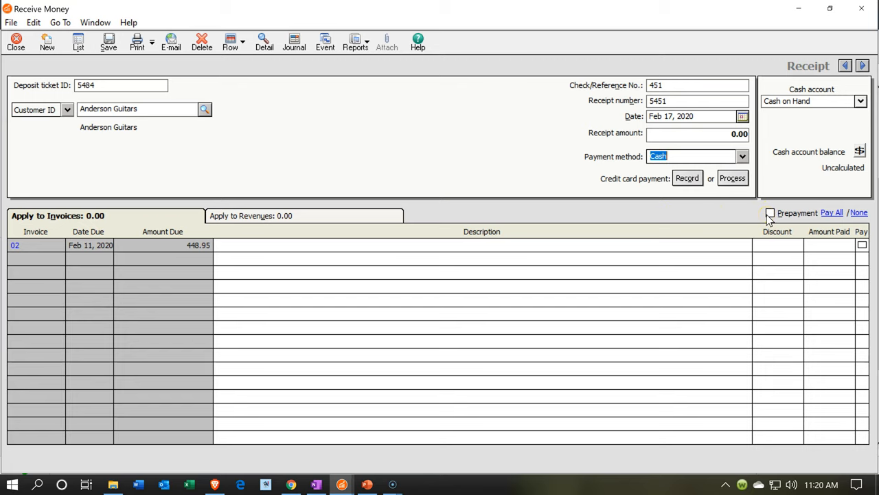
Mark the receipt as a prepayment, enter 'Prepayment on Guitar' for 250.00, and save it.
left_click(769, 212)
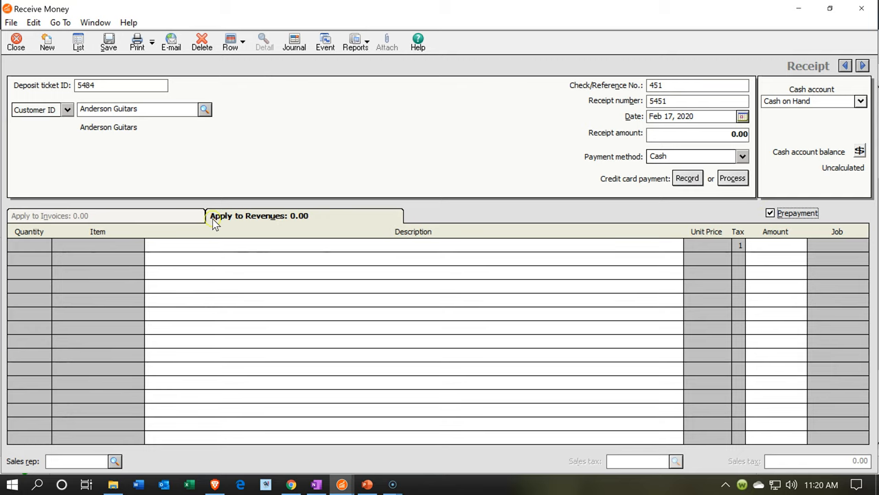
mouse_move(180, 224)
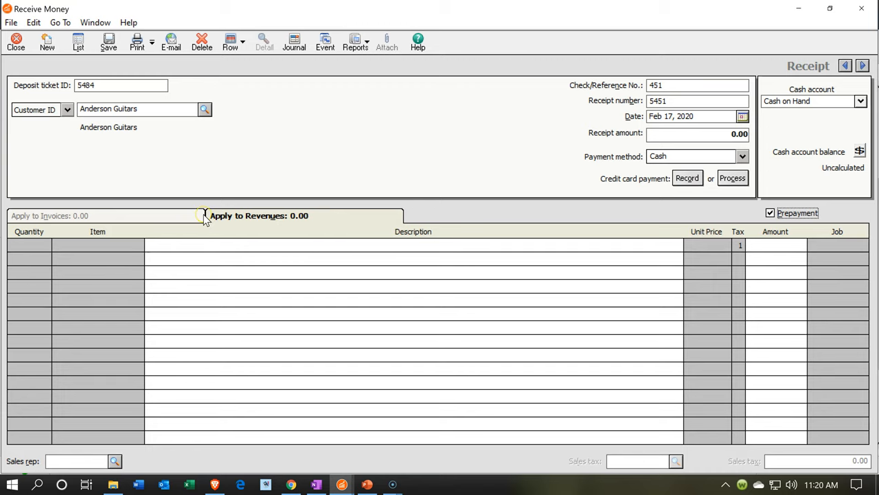
mouse_move(172, 219)
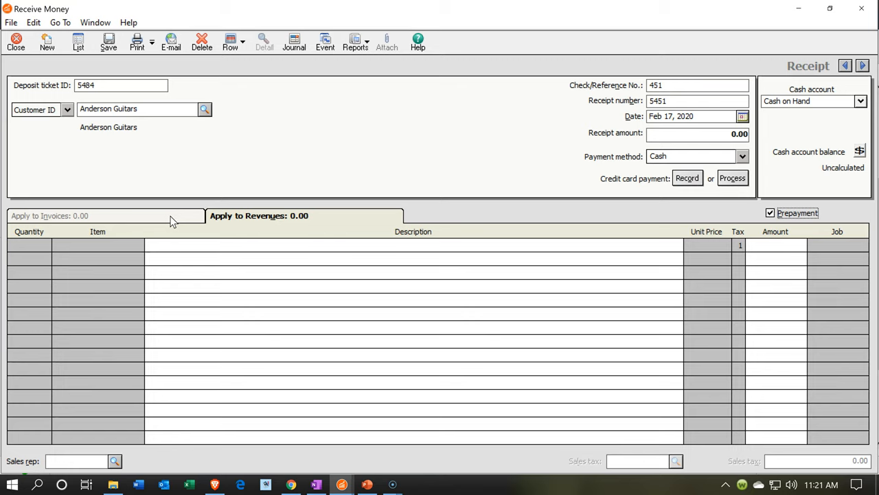
mouse_move(214, 225)
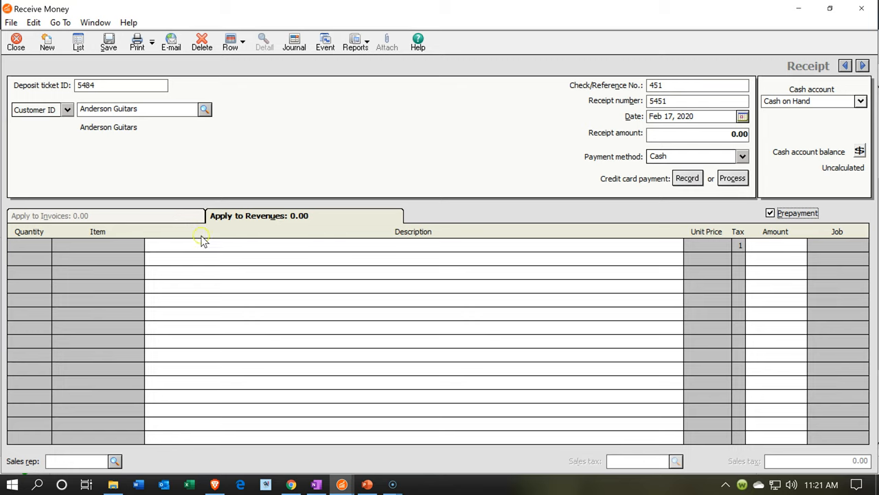
left_click(200, 245)
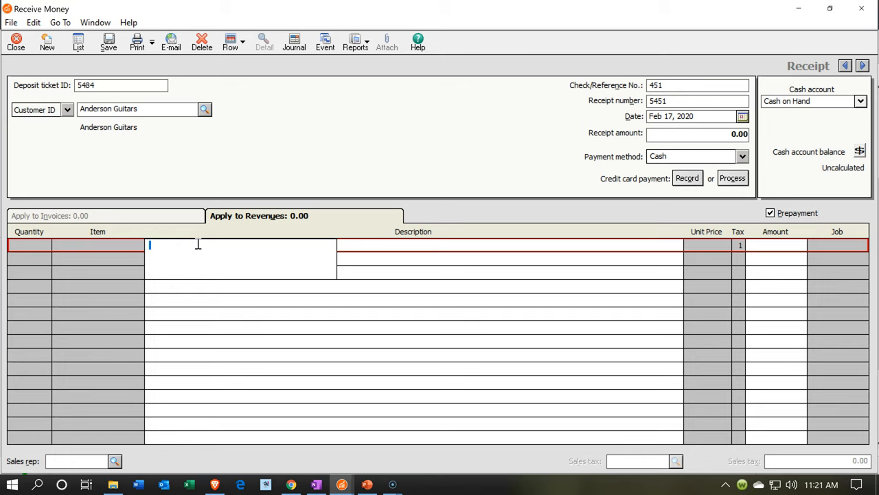
type("Prepaiymen")
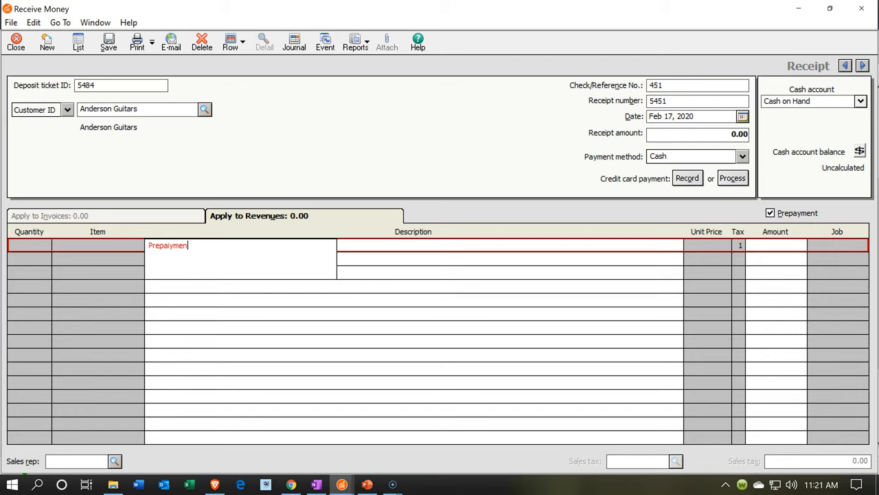
key("Backspace")
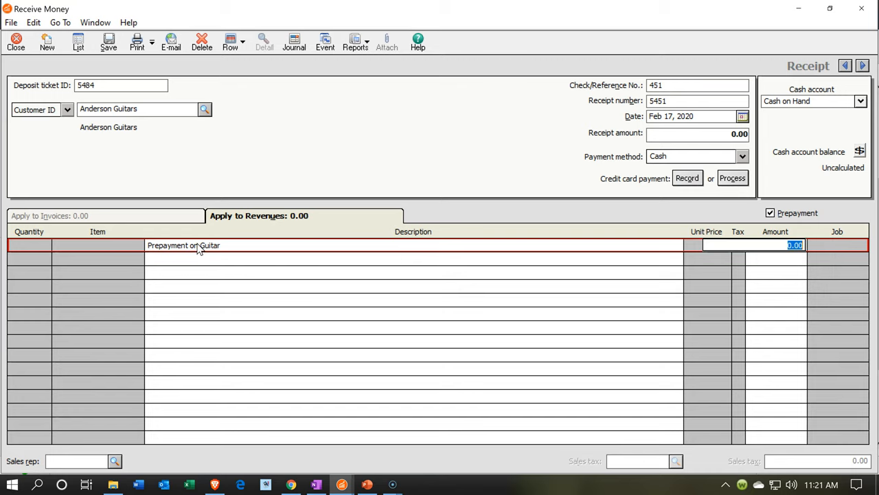
type("250.00")
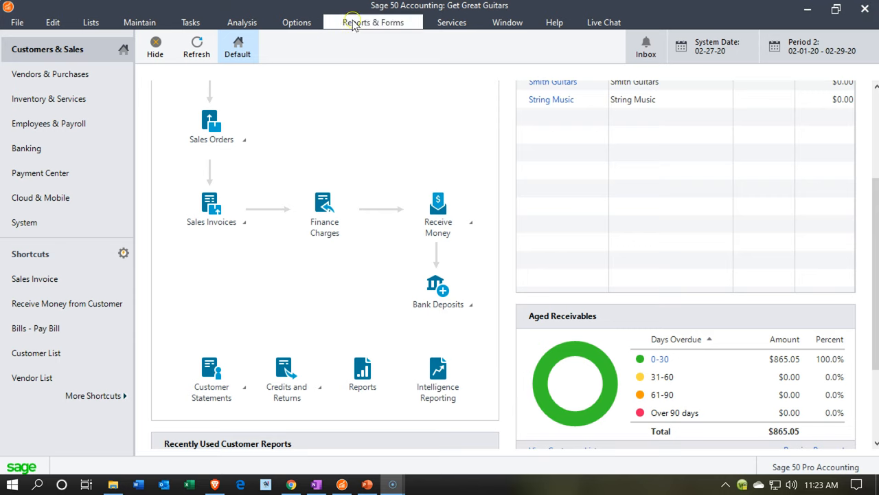
left_click(373, 22)
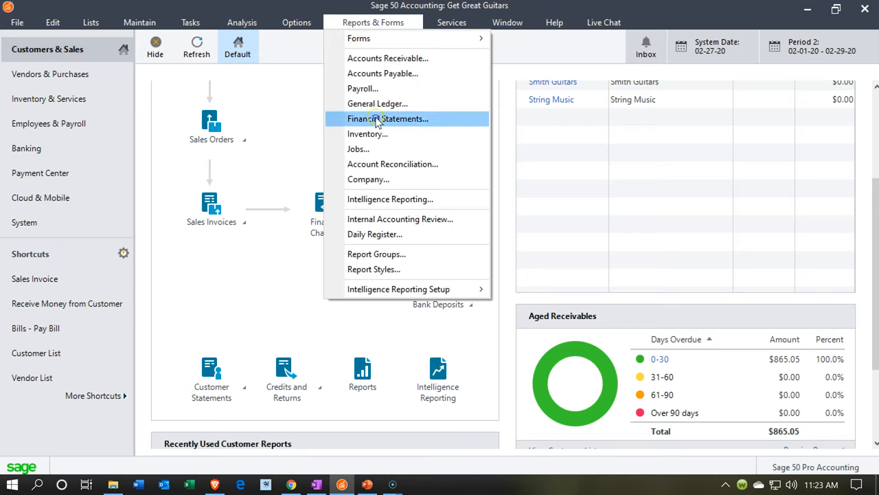
Choose the <Standard> Balance Sheet from the Financial Statements reports.
left_click(387, 118)
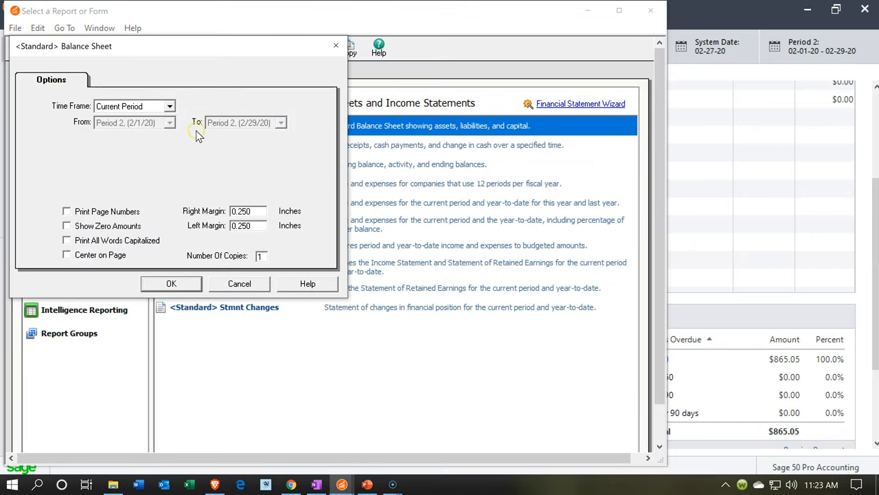
left_click(135, 106)
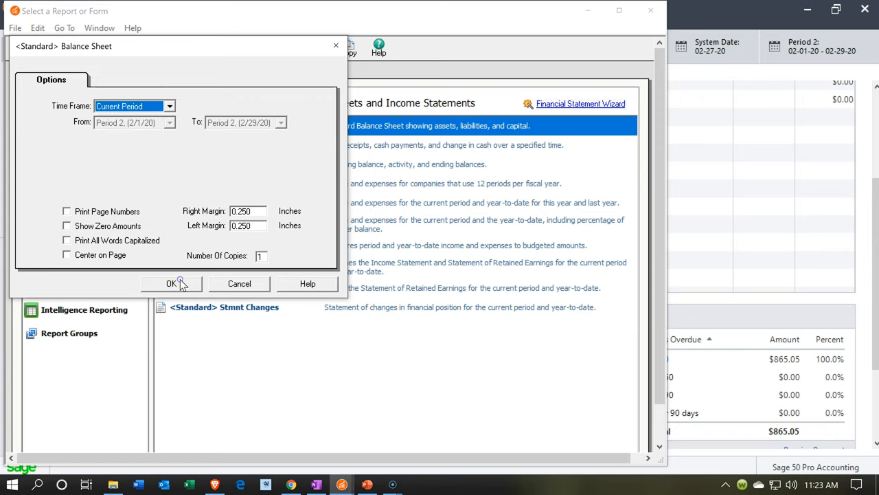
Generate the Balance Sheet for the current period, as of February 29, 2020.
left_click(170, 283)
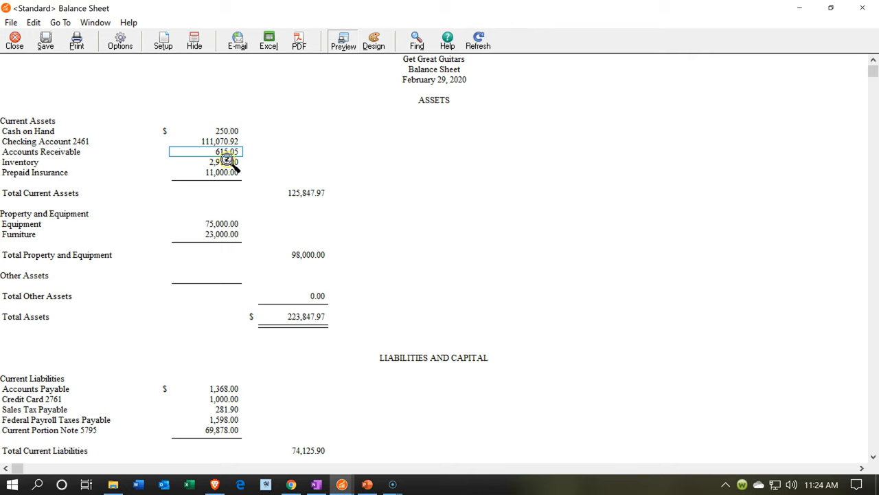
left_click(205, 131)
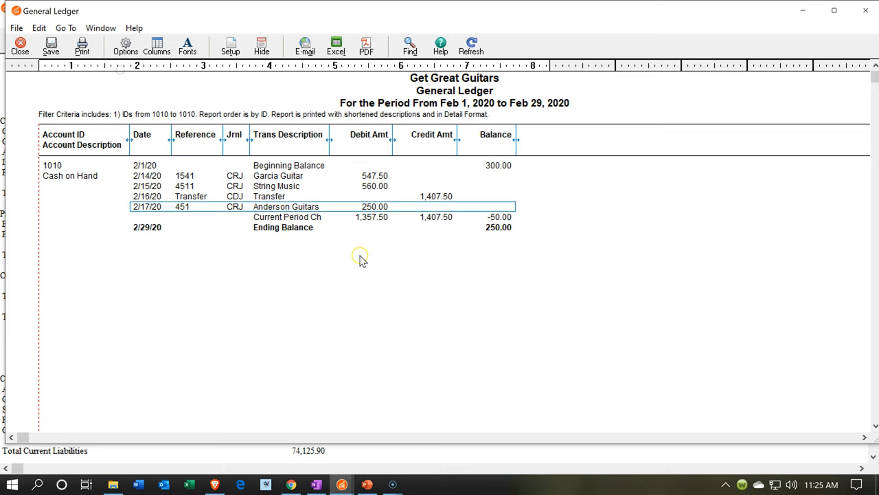
mouse_move(786, 97)
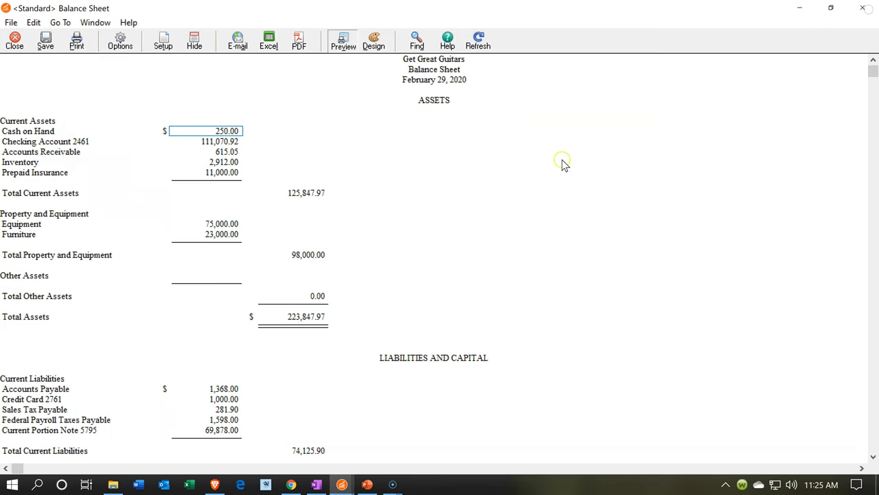
mouse_move(409, 343)
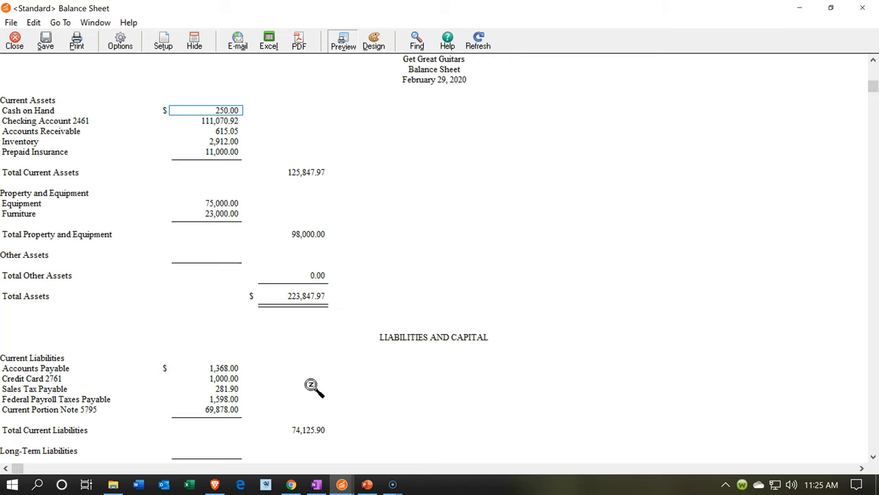
scroll("down", 3)
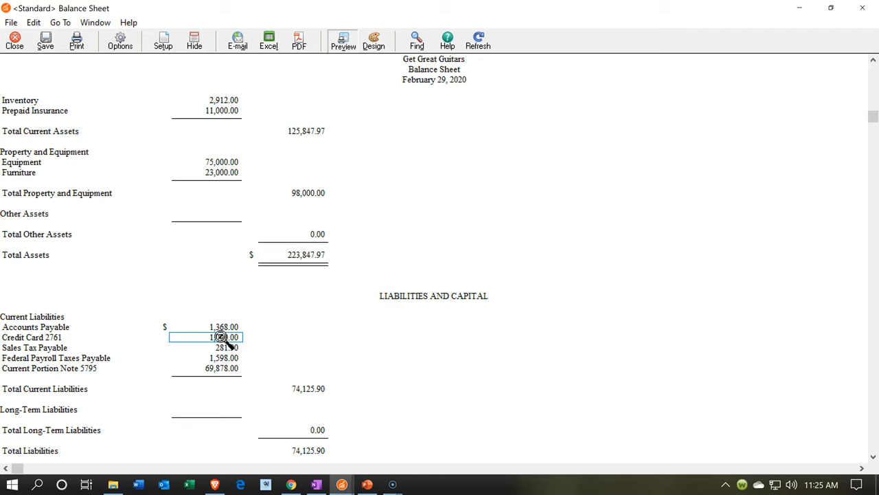
scroll("up", 3)
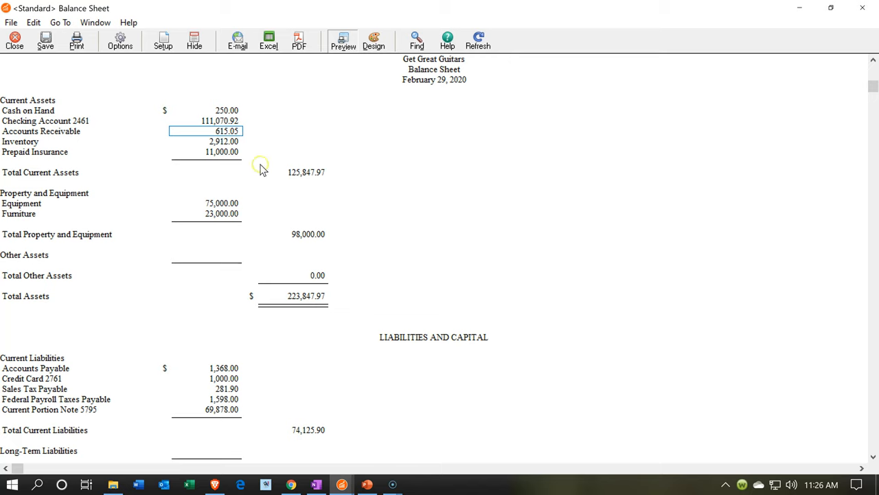
mouse_move(241, 137)
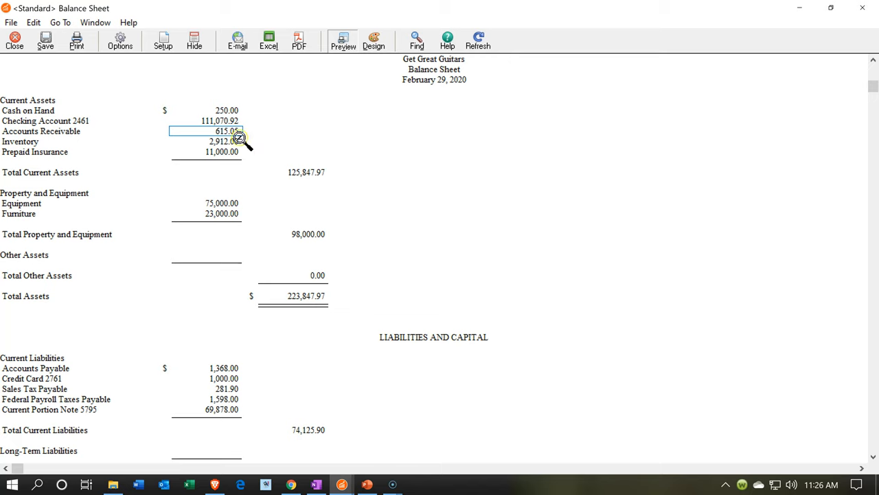
Drill into the Accounts Receivable 615.05 amount on the Balance Sheet.
left_click(218, 130)
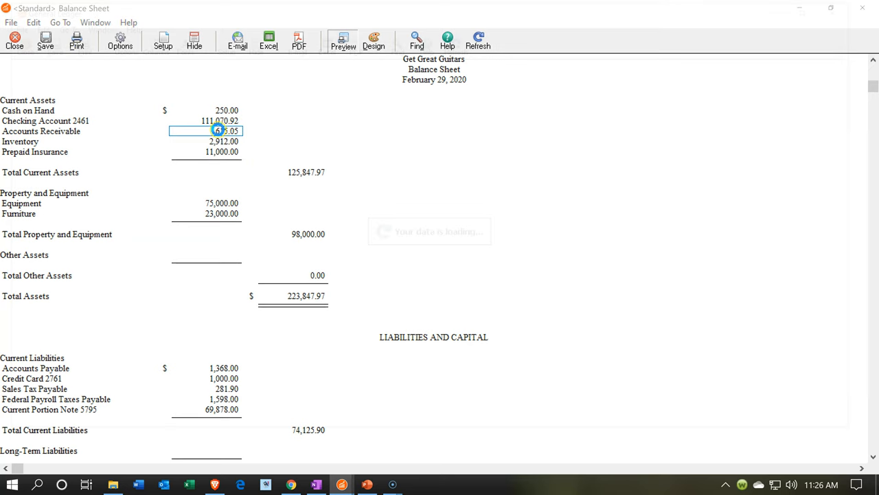
double_click(217, 131)
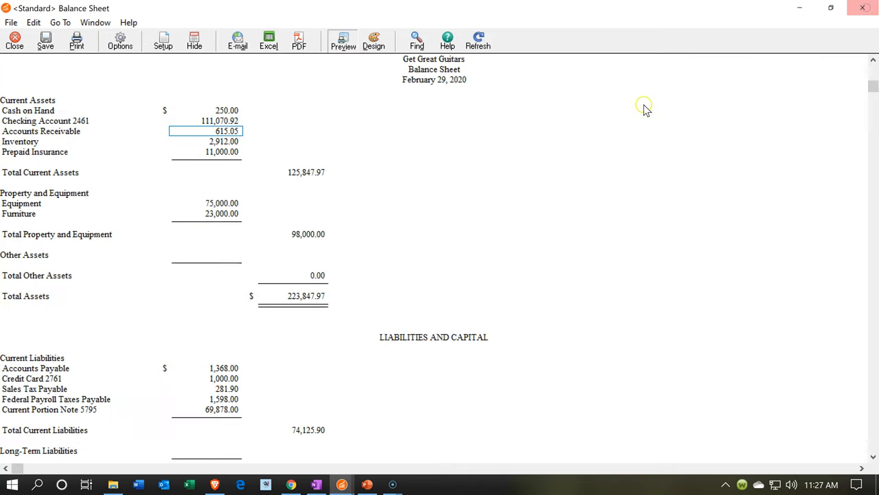
mouse_move(254, 150)
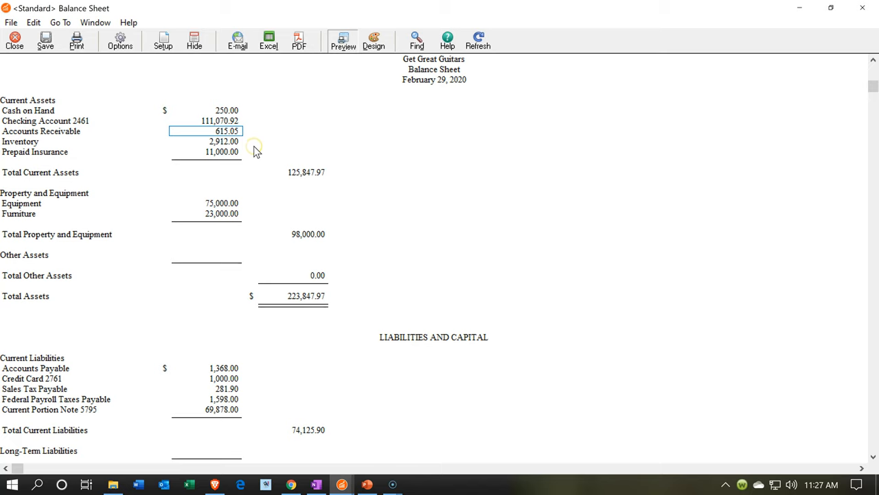
mouse_move(252, 364)
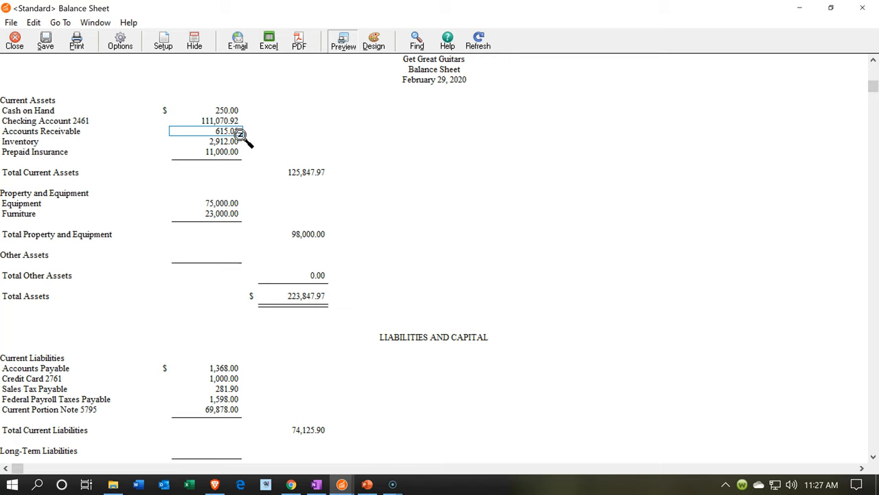
mouse_move(346, 395)
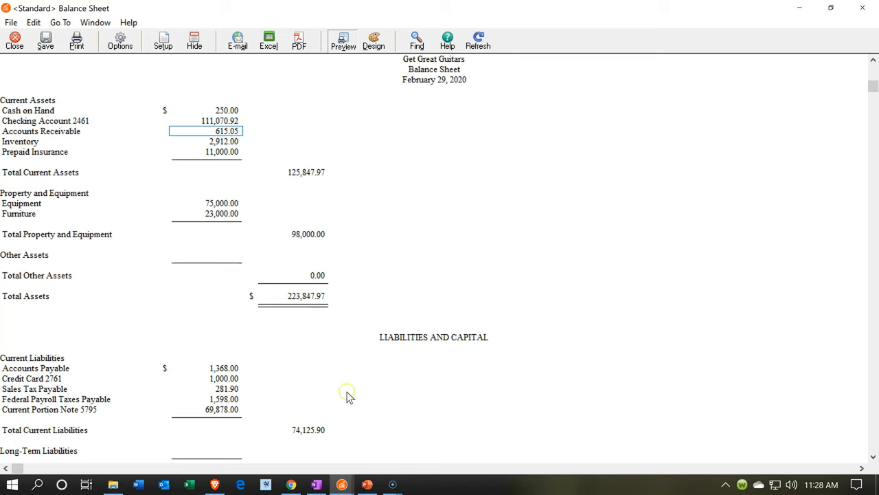
mouse_move(346, 466)
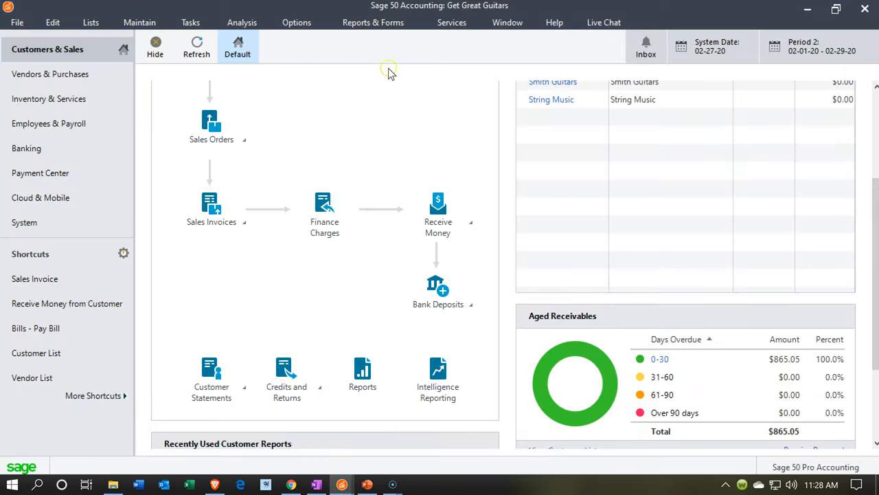
Run the Customer Ledgers report from the Accounts Receivable reports list.
left_click(374, 22)
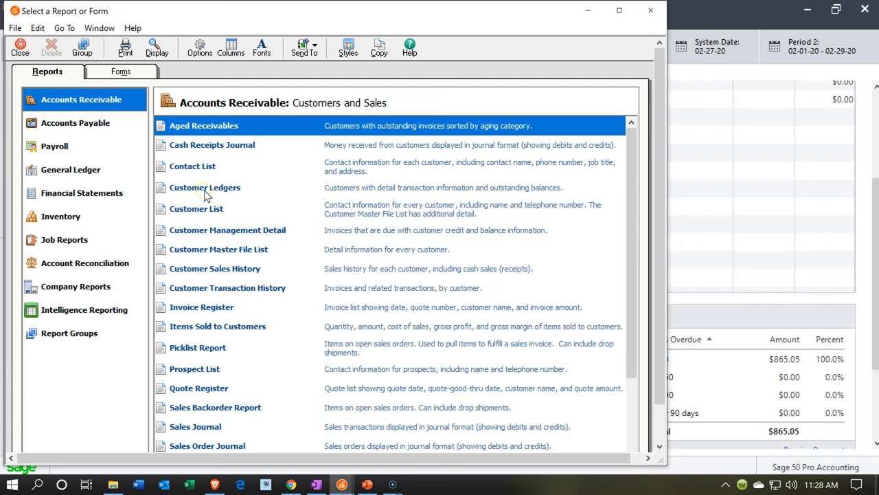
mouse_move(345, 195)
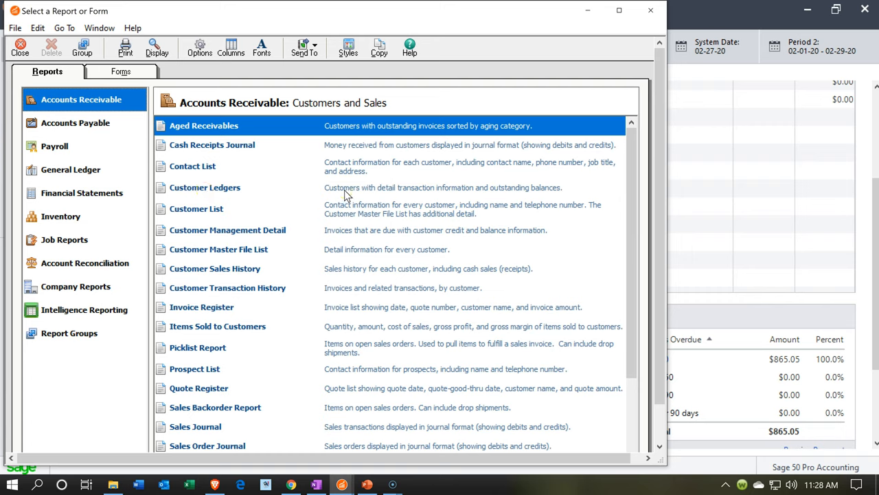
double_click(205, 187)
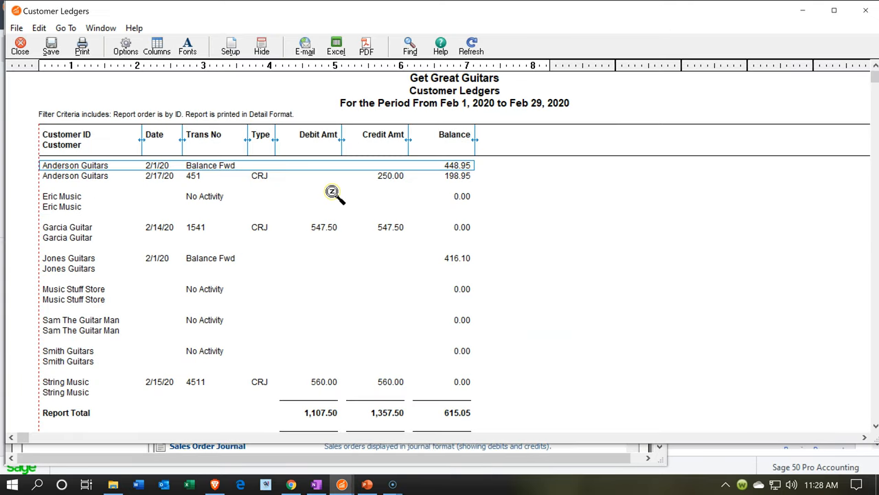
mouse_move(270, 198)
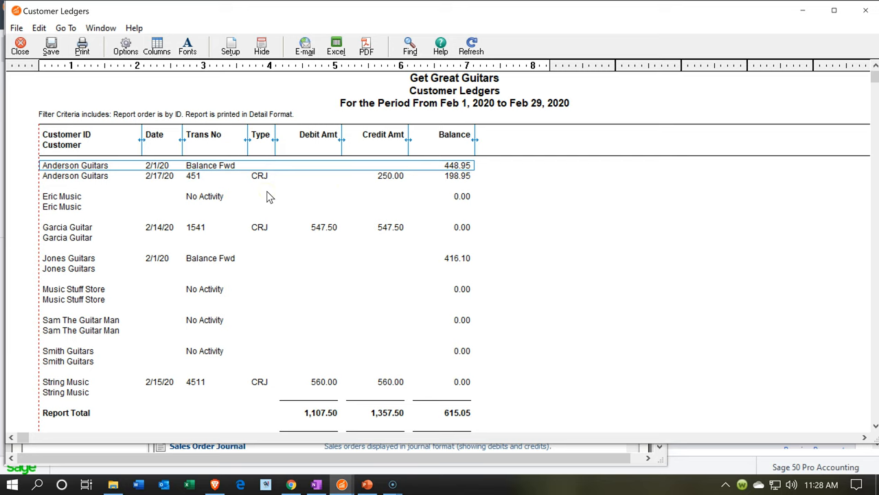
mouse_move(482, 127)
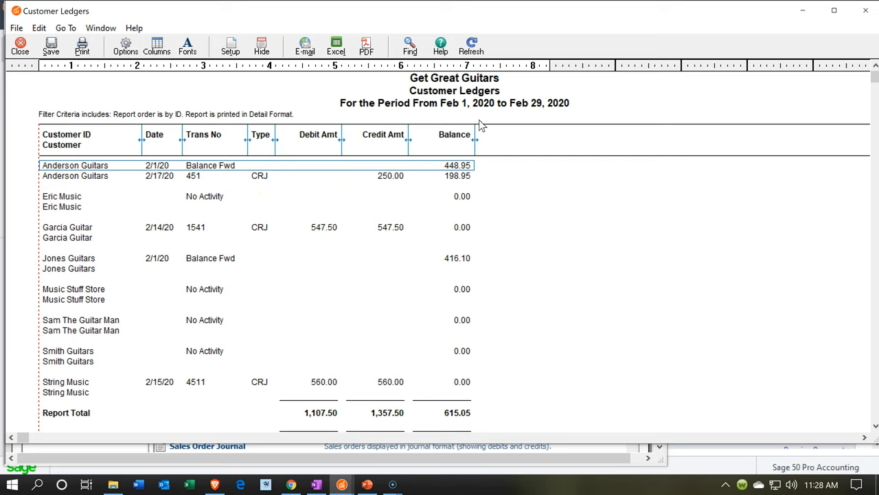
mouse_move(453, 160)
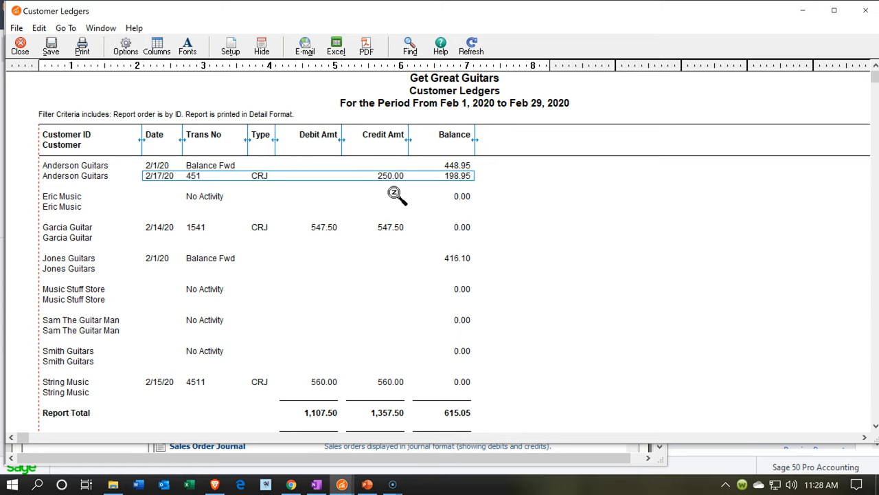
mouse_move(451, 206)
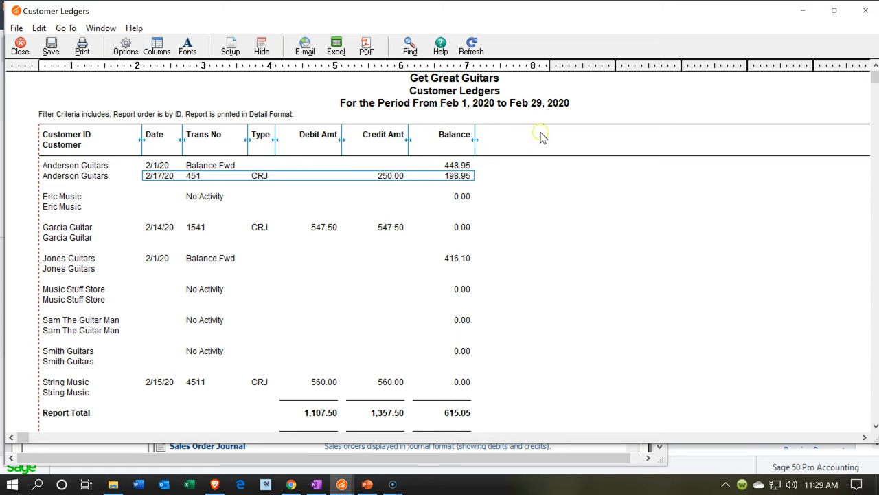
mouse_move(420, 187)
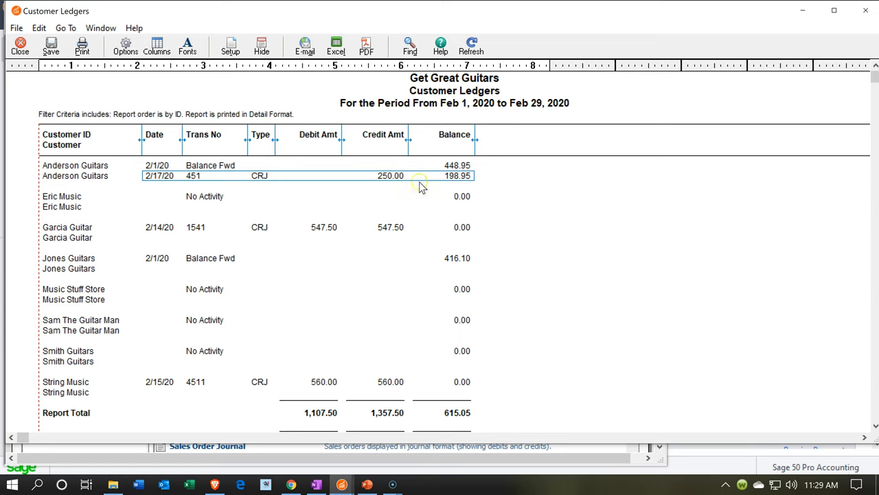
mouse_move(422, 191)
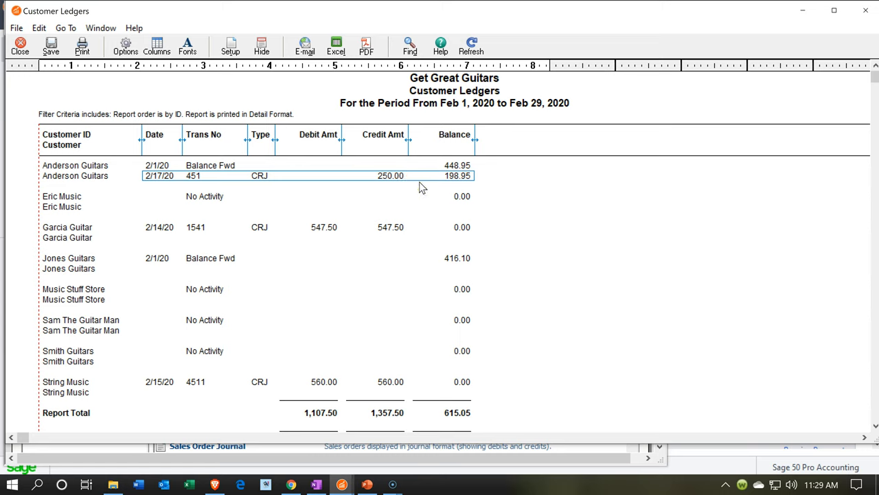